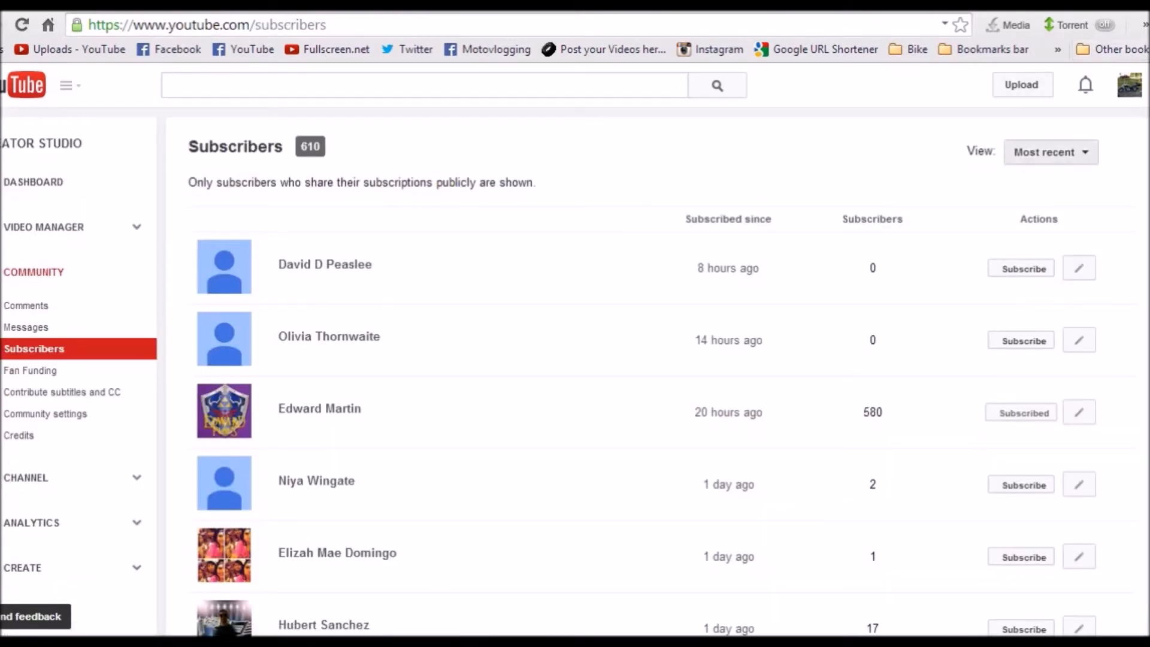
# - Sort the Subscribers list by Most recent so the newest of the 610 subscribers appear first
pyautogui.click(1049, 152)
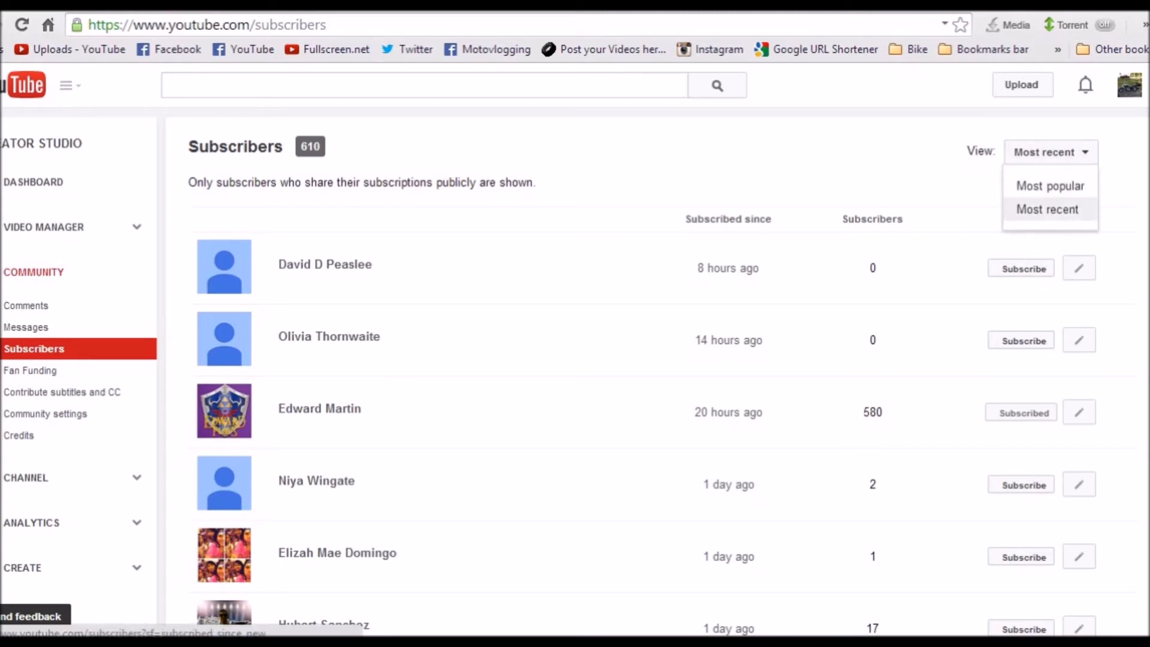
pyautogui.click(1046, 209)
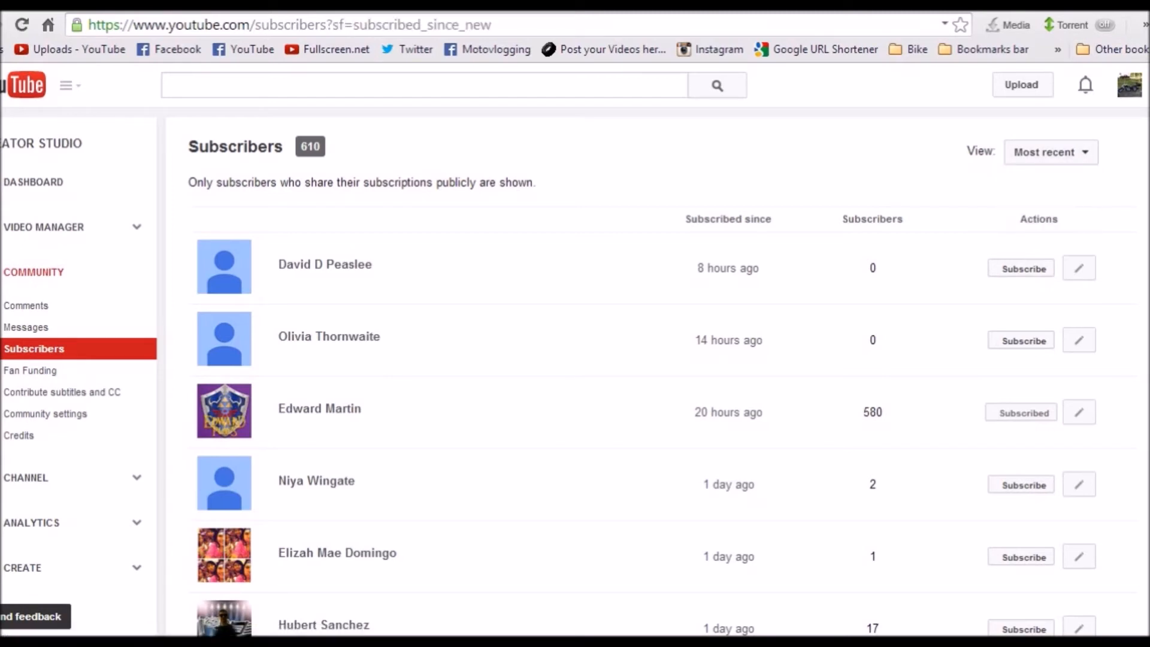